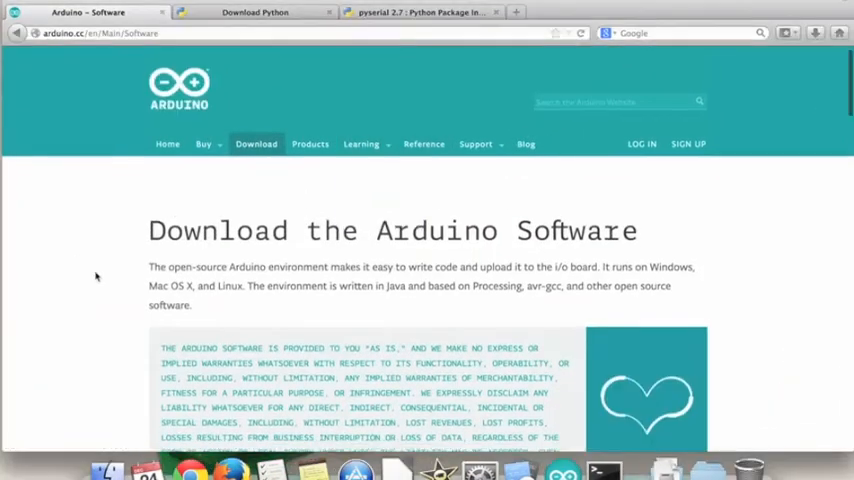
# Step: Scroll through the Arduino download page, then review the Python download page
pyautogui.scroll(-3)
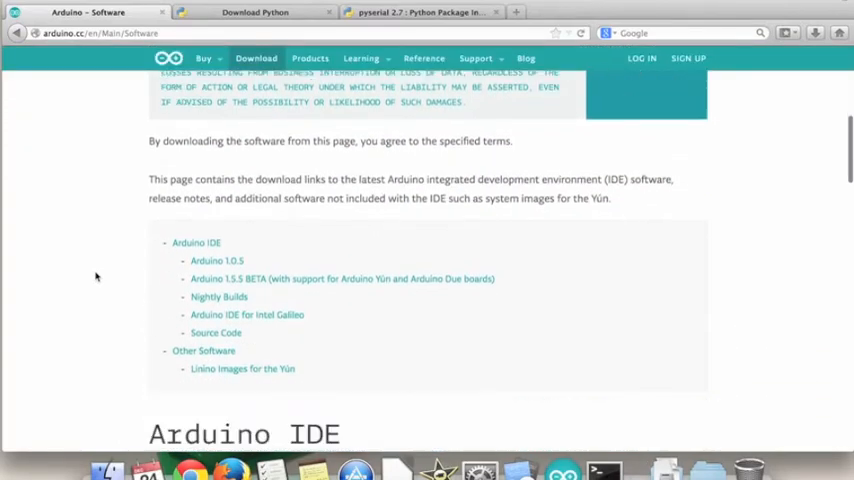
pyautogui.scroll(-3)
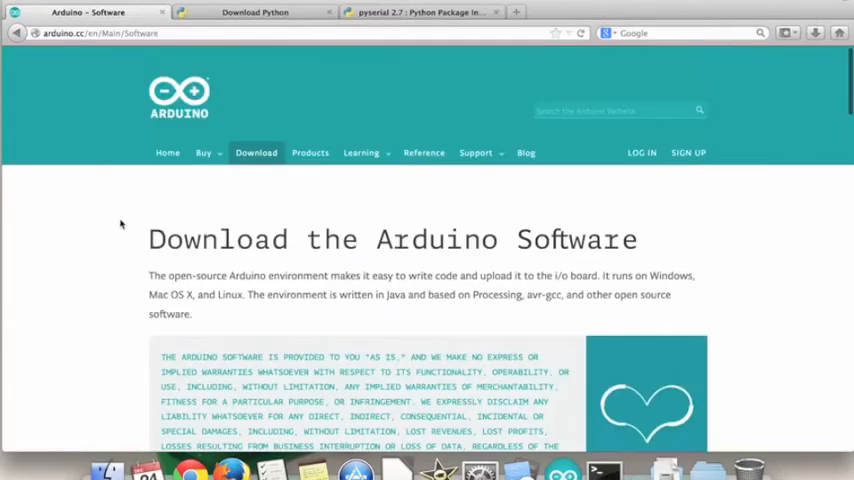
pyautogui.click(254, 12)
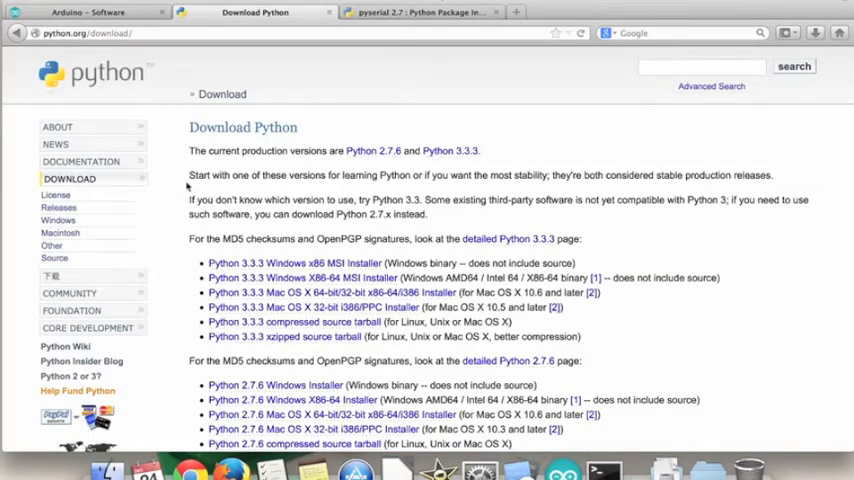
pyautogui.moveTo(182, 264)
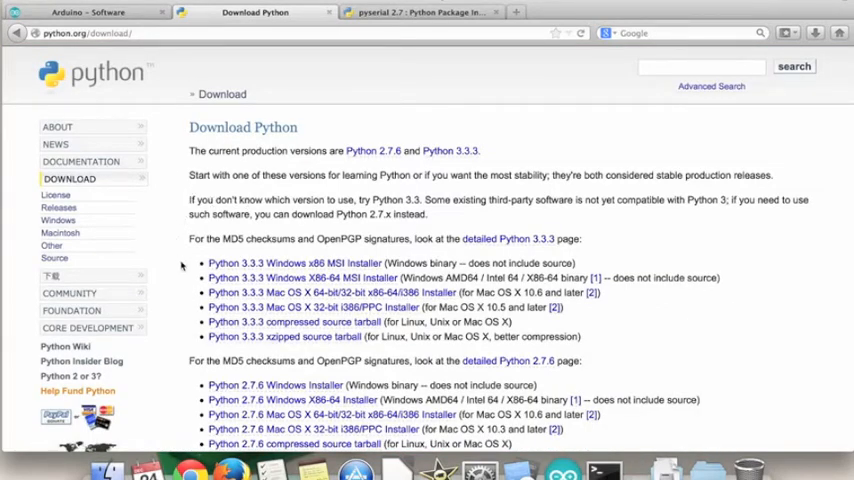
pyautogui.scroll(-3)
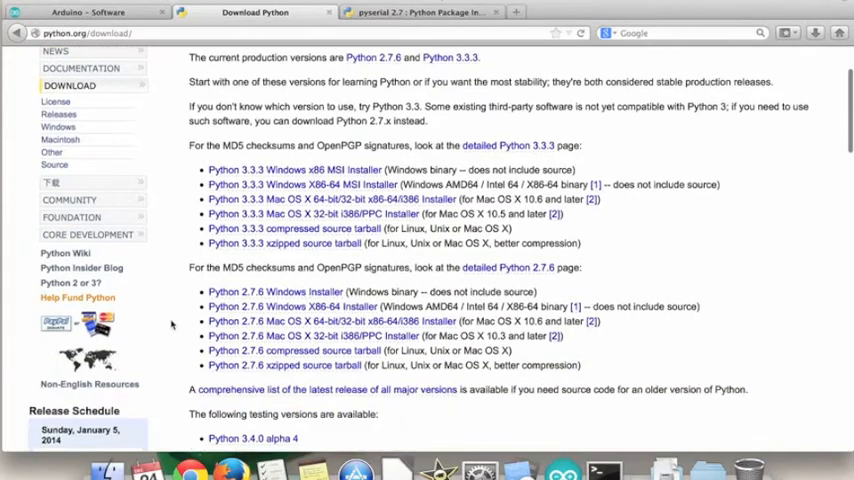
pyautogui.scroll(-3)
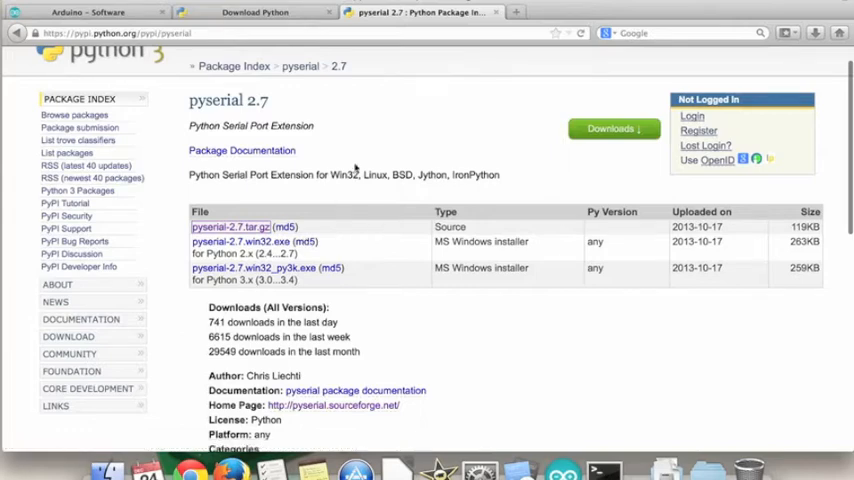
pyautogui.moveTo(388, 136)
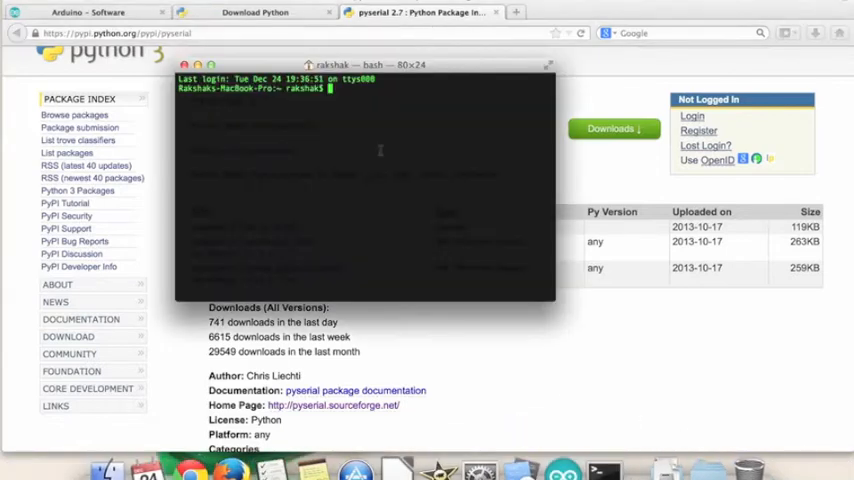
# Step: Enter the sudo apt-get install python-serial command in the terminal
pyautogui.write('sudo apt-get')
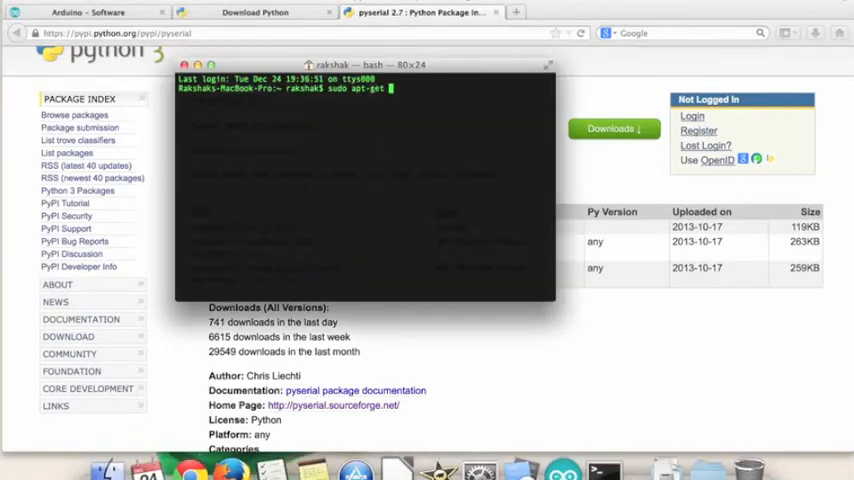
pyautogui.write('install pytho')
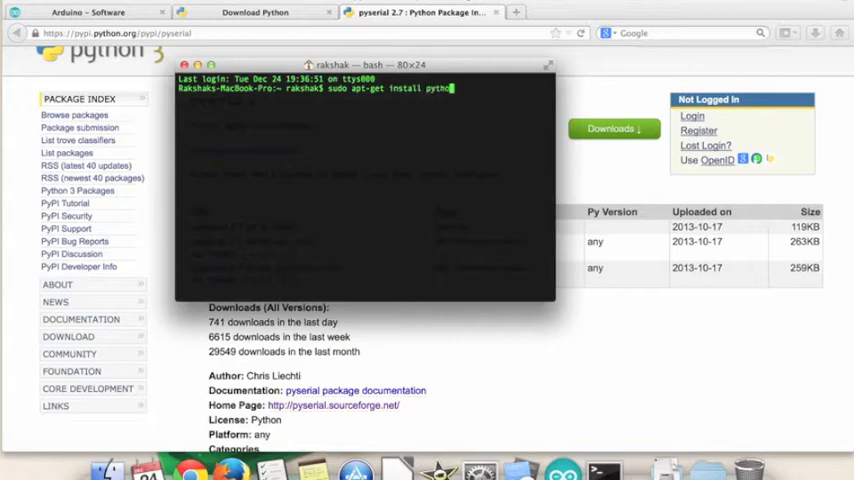
pyautogui.write('-serial')
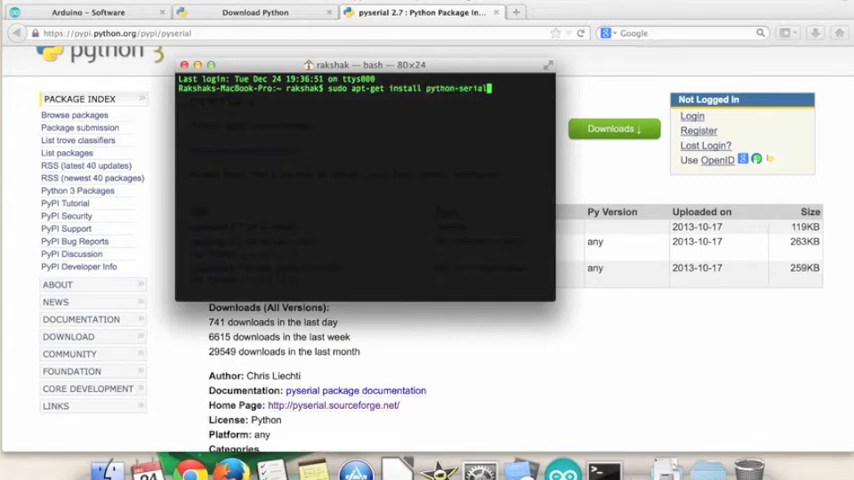
pyautogui.press('Backspace')
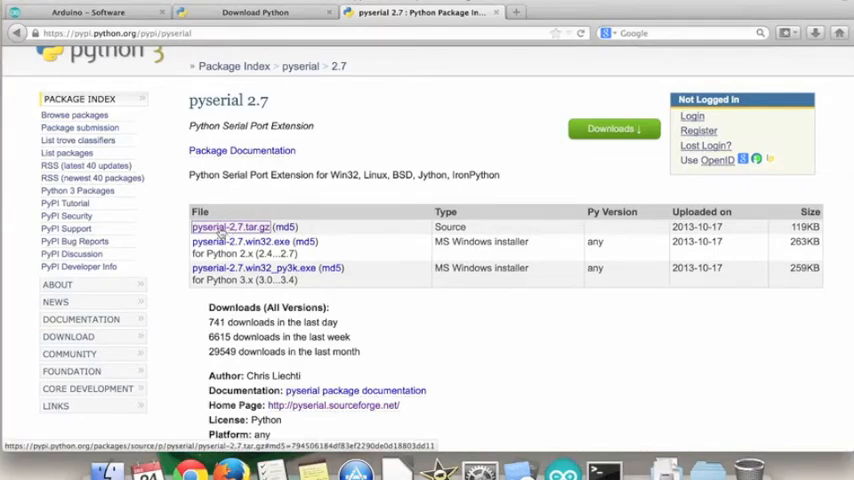
# Step: Download pyserial-2.7.tar.gz and let it open with Archive Utility
pyautogui.click(230, 228)
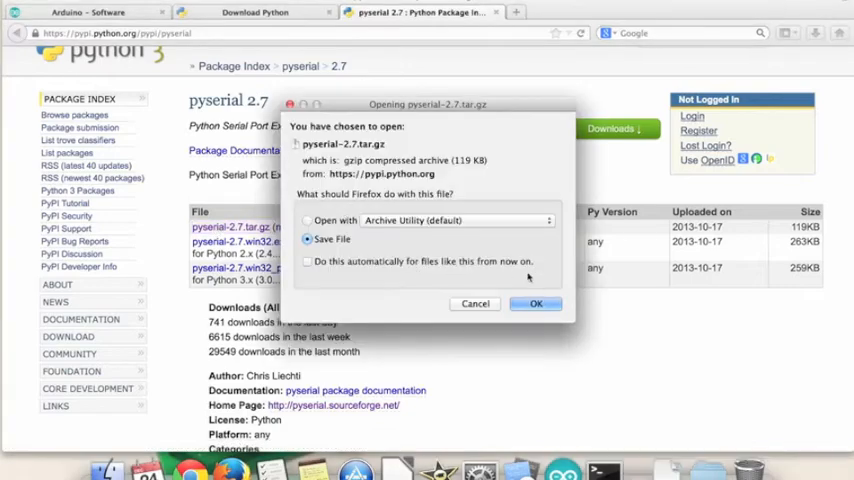
pyautogui.click(536, 304)
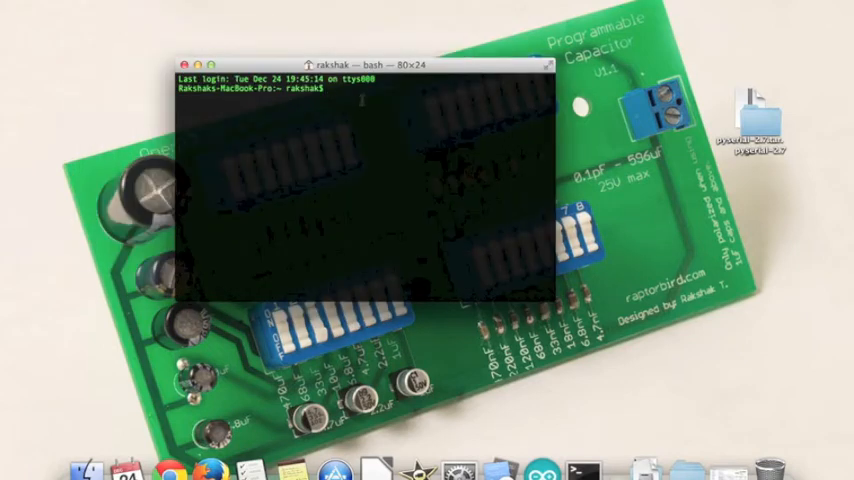
# Step: Change into the pyserial-2.7 folder and run sudo python setup.py install
pyautogui.write('cd Documents/')
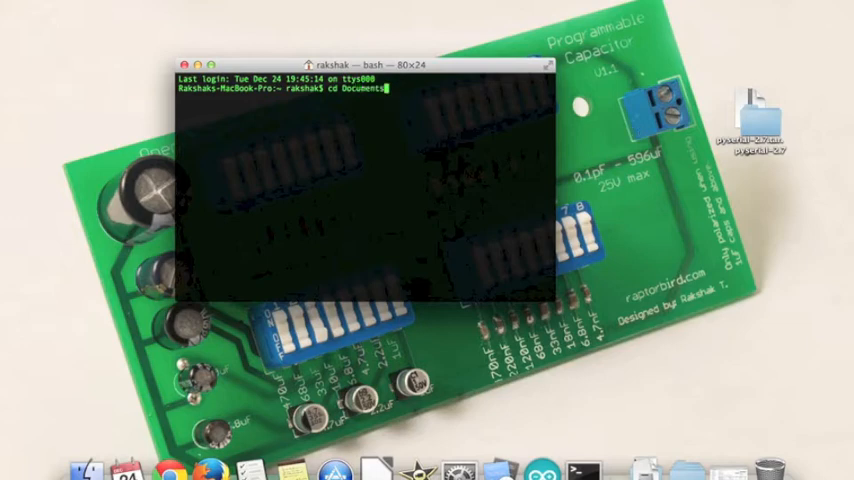
pyautogui.press('backspace')
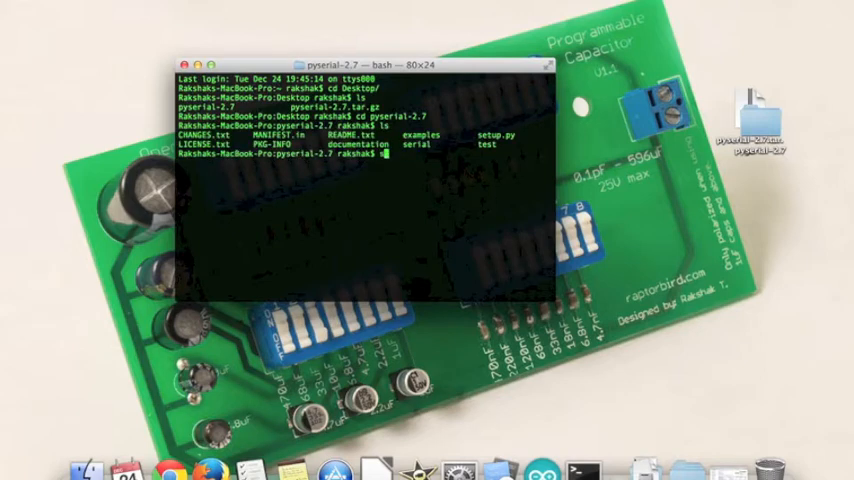
pyautogui.write('sudo python')
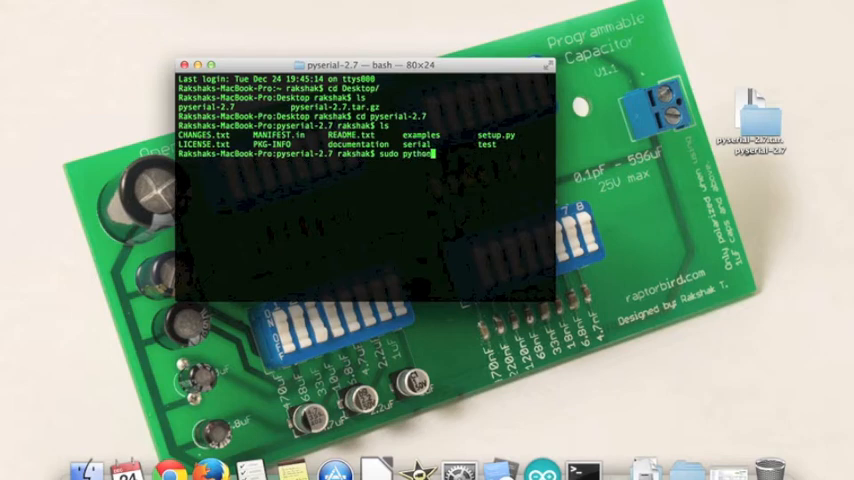
pyautogui.write('setup')
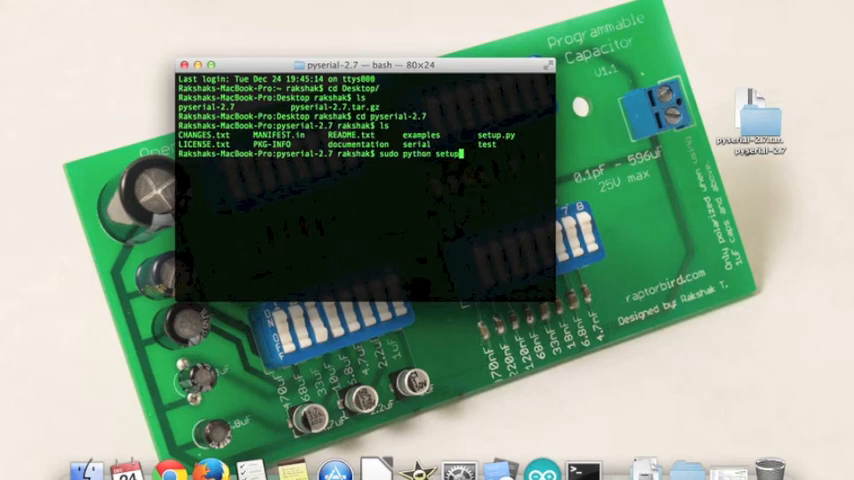
pyautogui.write('in')
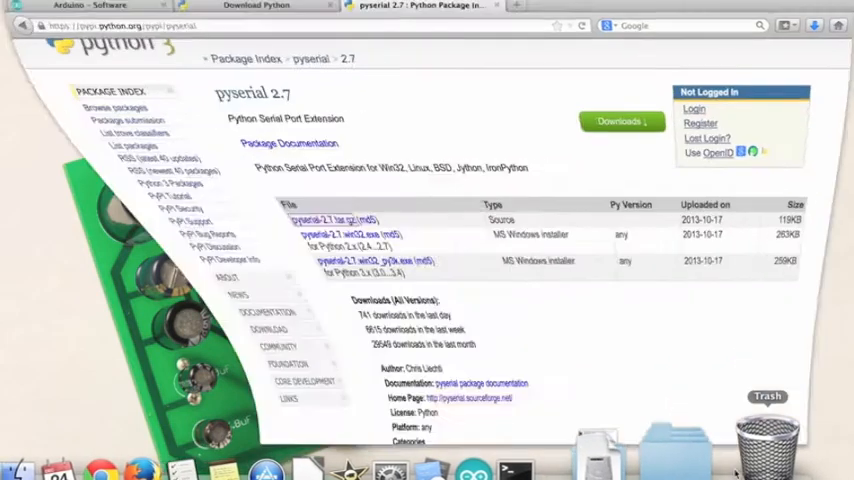
# Step: Navigate to the github.com/Rakshak ardumail repository in Firefox
pyautogui.click(256, 12)
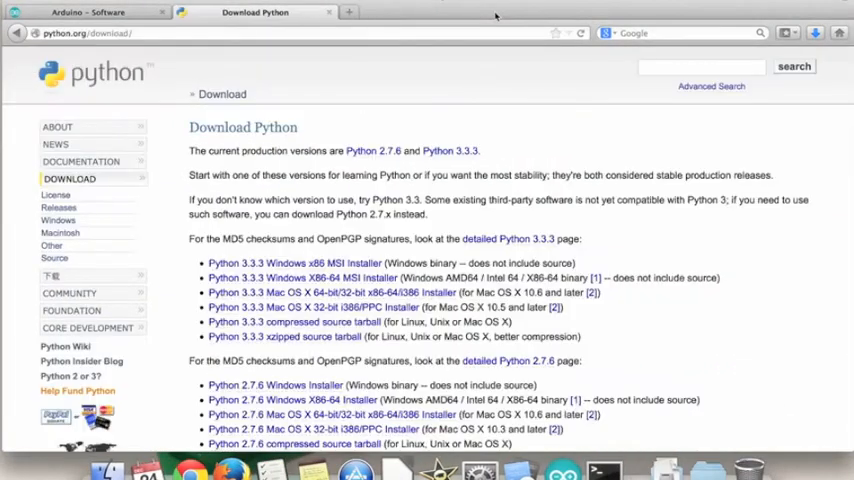
pyautogui.click(88, 12)
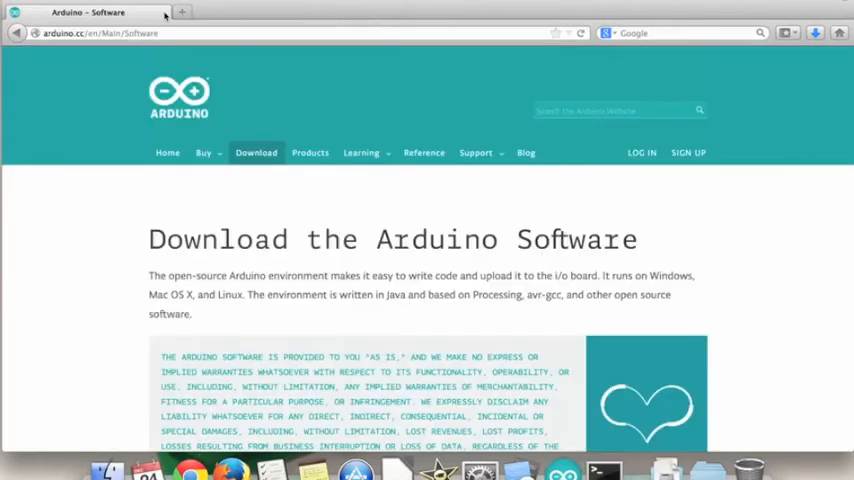
pyautogui.click(100, 32)
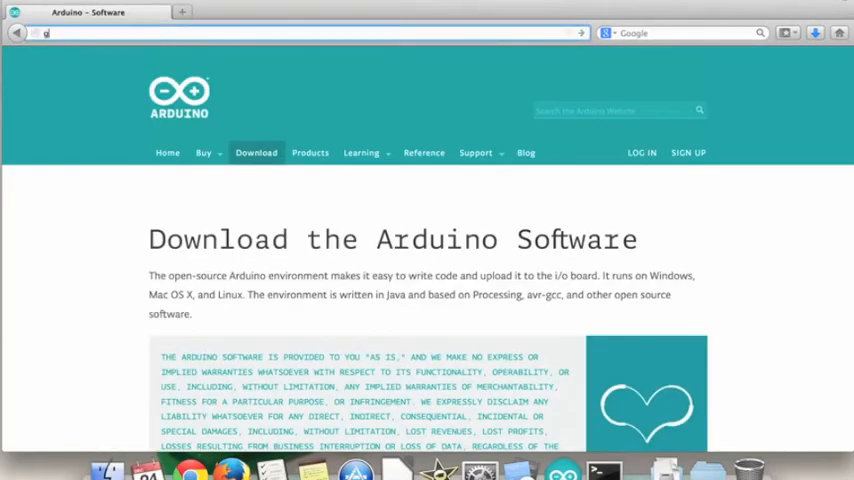
pyautogui.write('github.com')
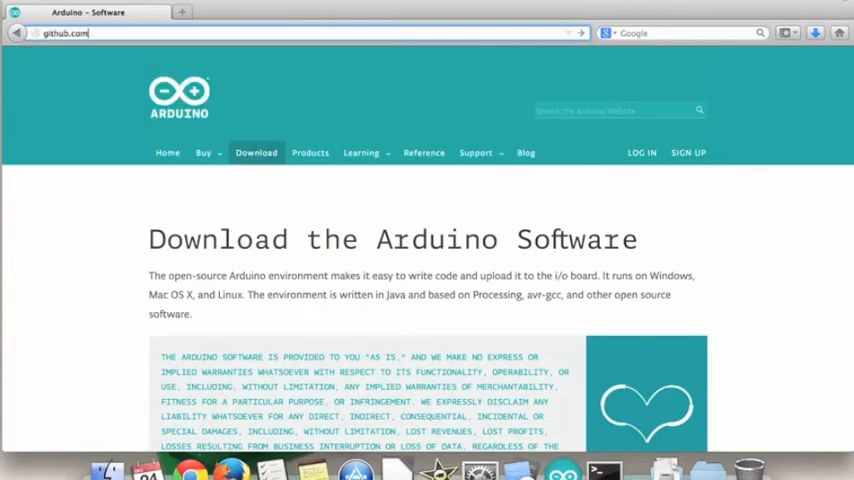
pyautogui.write('/RakshakTal')
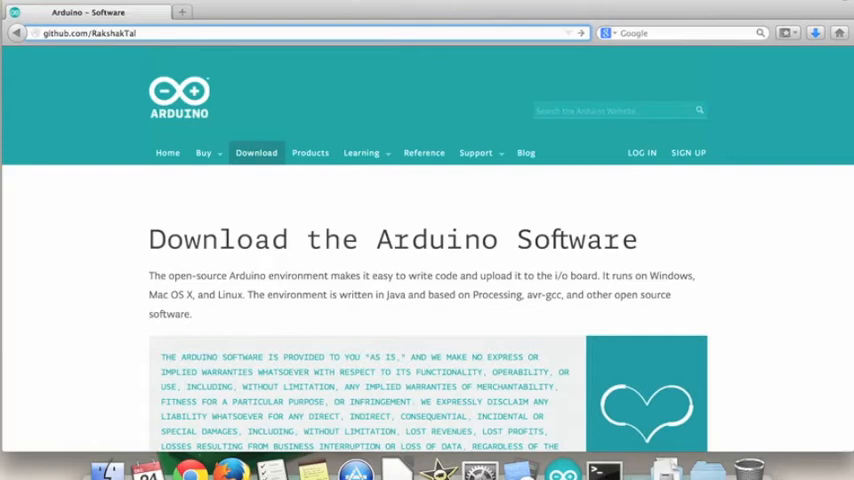
pyautogui.write('/ardumail')
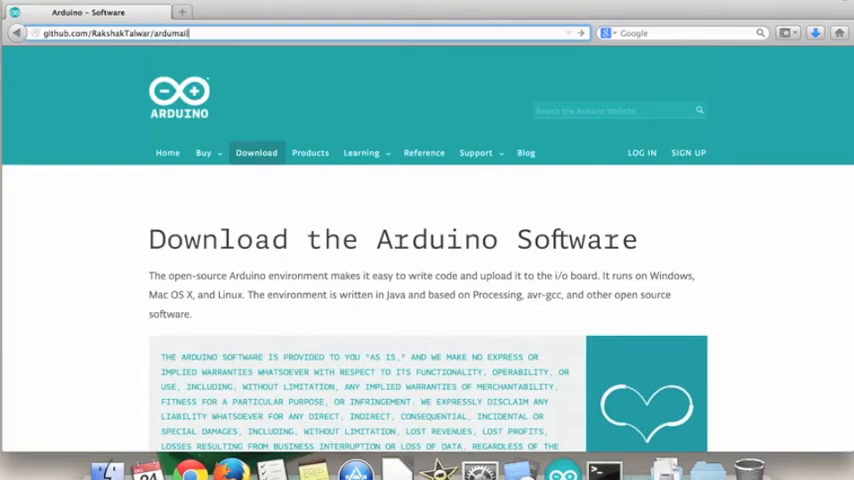
pyautogui.press('Return')
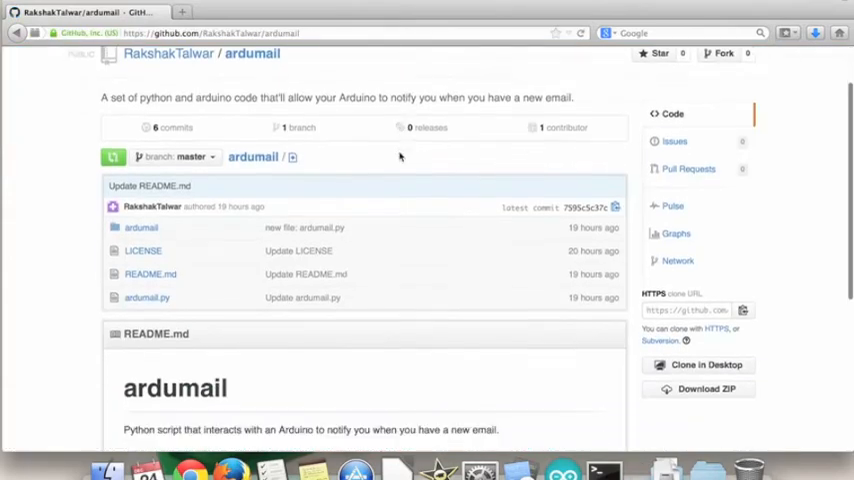
# Step: Download the ardumail repository as a ZIP and save it to disk
pyautogui.scroll(-3)
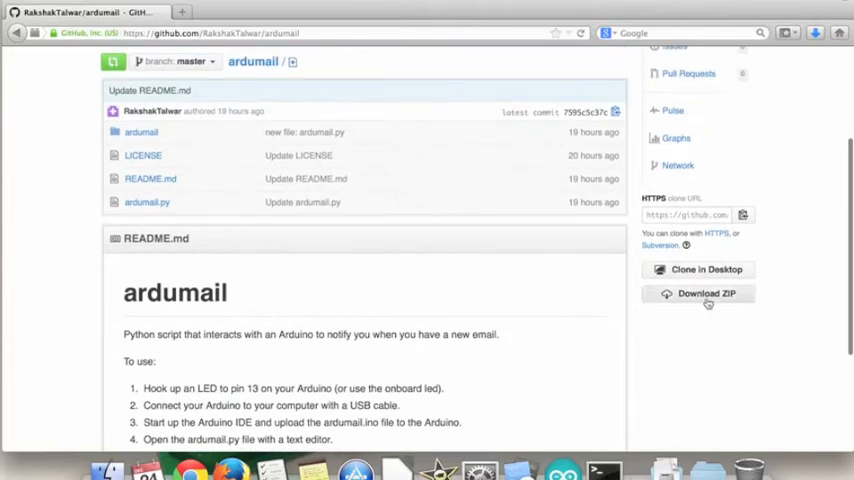
pyautogui.click(708, 292)
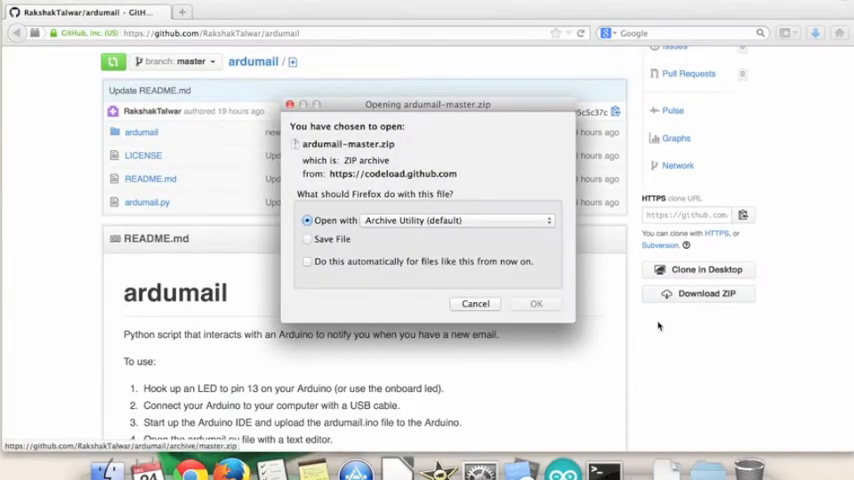
pyautogui.click(308, 240)
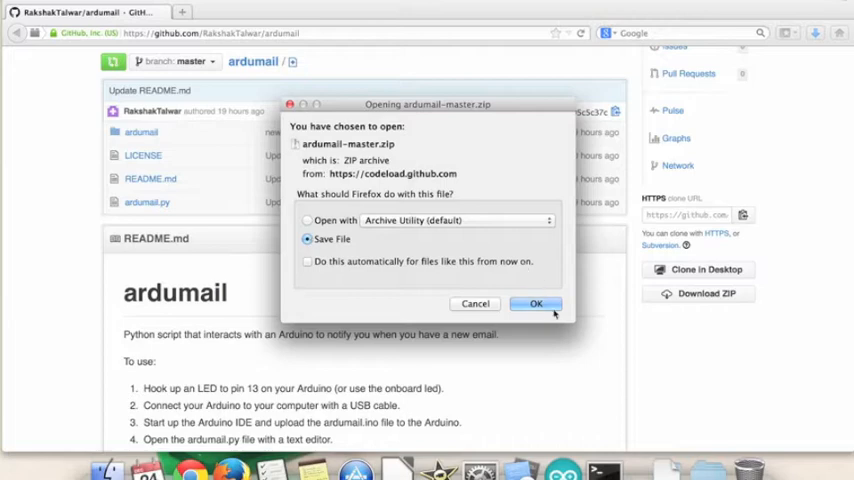
pyautogui.click(536, 304)
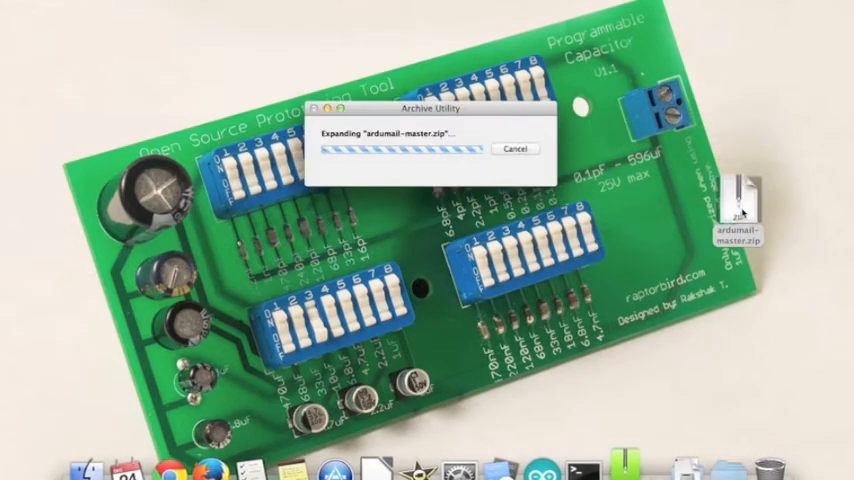
# Step: Open the ardumail subfolder of ardumail-master and launch the ardumail.ino sketch
pyautogui.rightClick(748, 190)
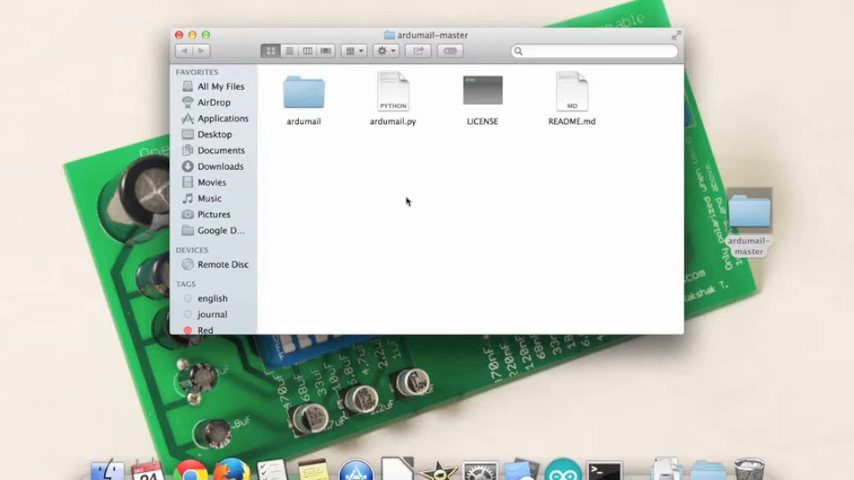
pyautogui.doubleClick(304, 92)
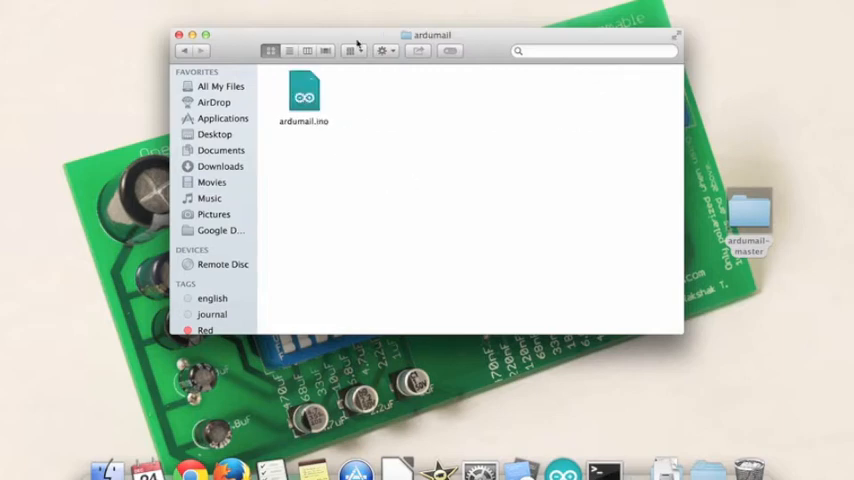
pyautogui.click(304, 96)
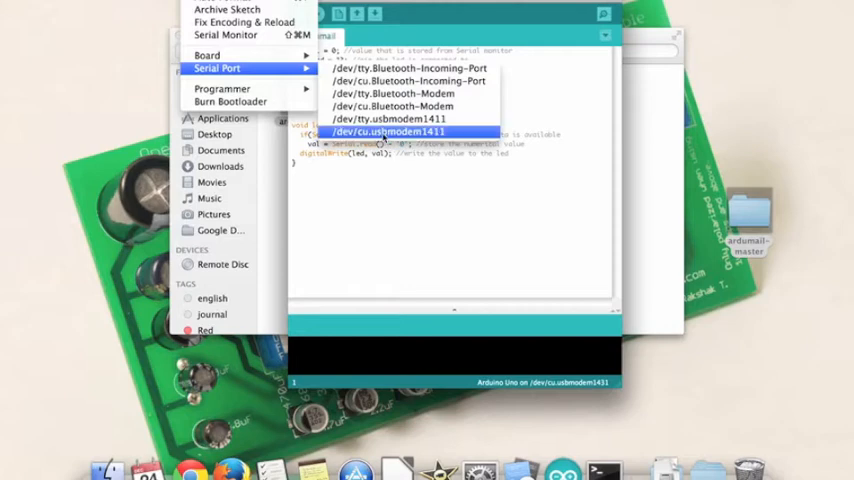
# Step: Select the /dev/cu.usbmodem1411 port and upload the ardumail sketch
pyautogui.click(388, 132)
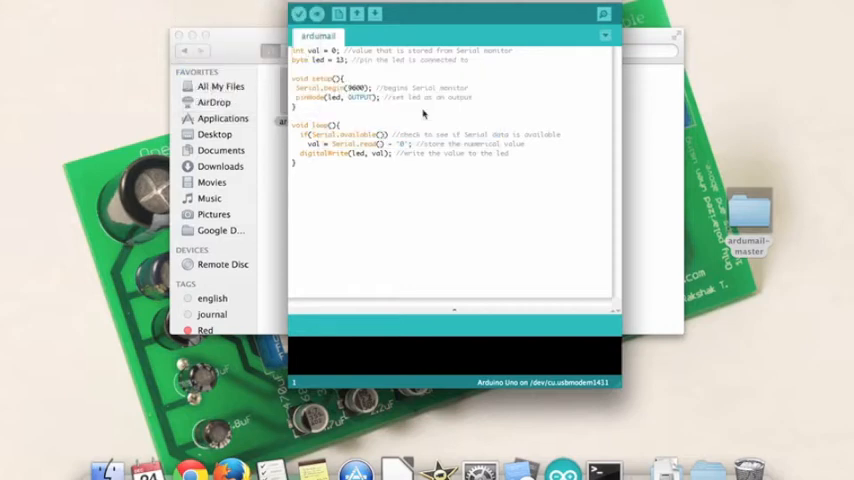
pyautogui.click(298, 14)
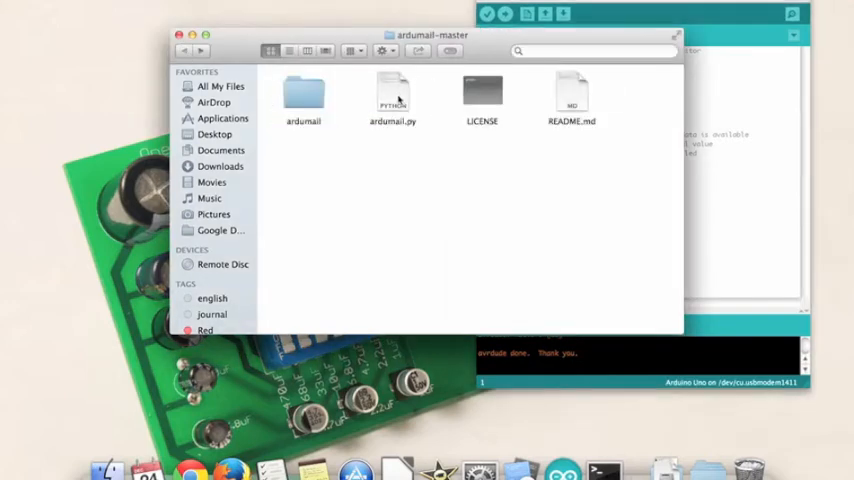
# Step: Check the Open With options for ardumail.py and open it in IDLE
pyautogui.rightClick(392, 96)
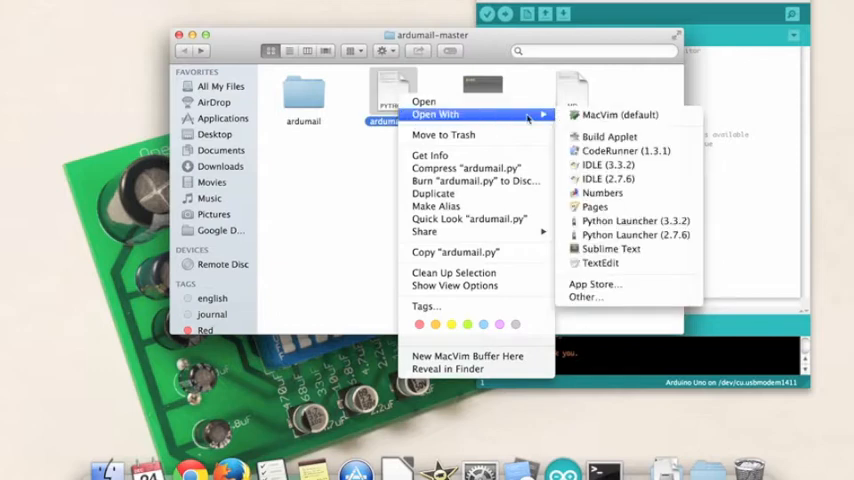
pyautogui.moveTo(604, 178)
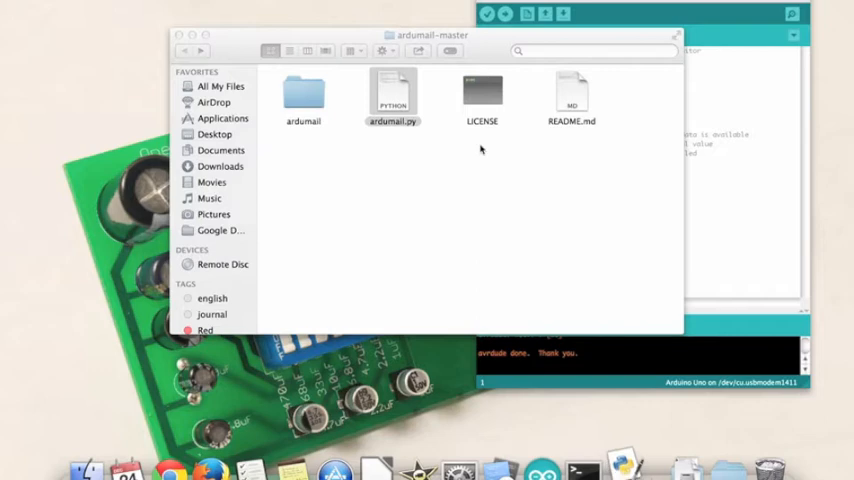
pyautogui.doubleClick(392, 96)
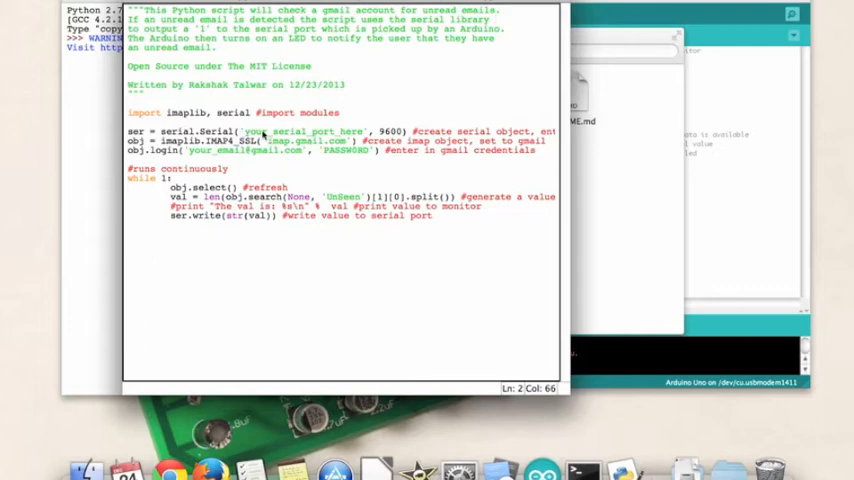
# Step: Replace the your_serial_port_here placeholder with the /dev device path
pyautogui.doubleClick(304, 132)
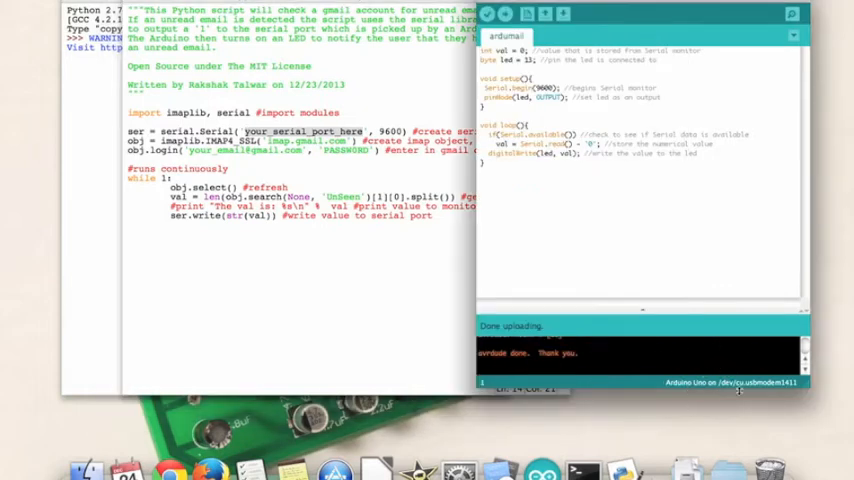
pyautogui.moveTo(718, 388)
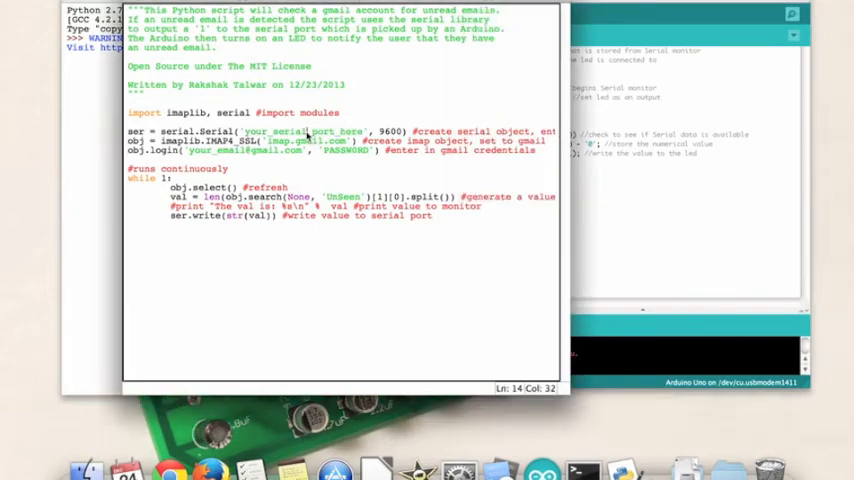
pyautogui.doubleClick(284, 132)
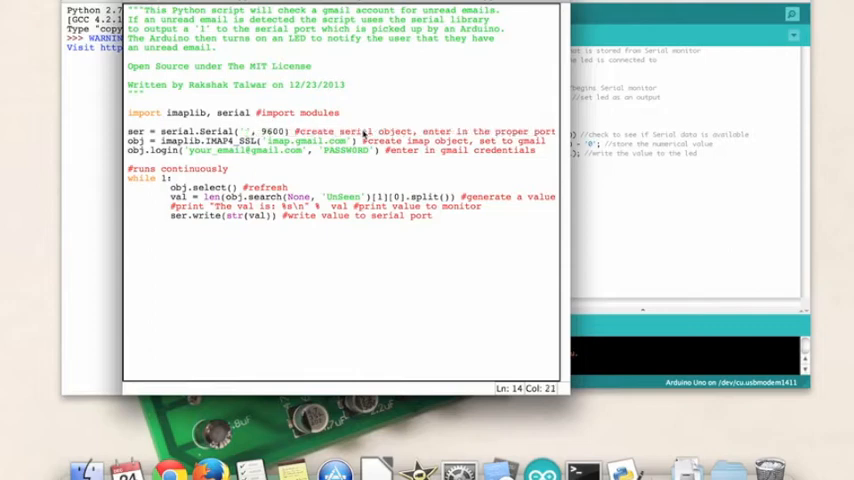
pyautogui.write('/dev/')
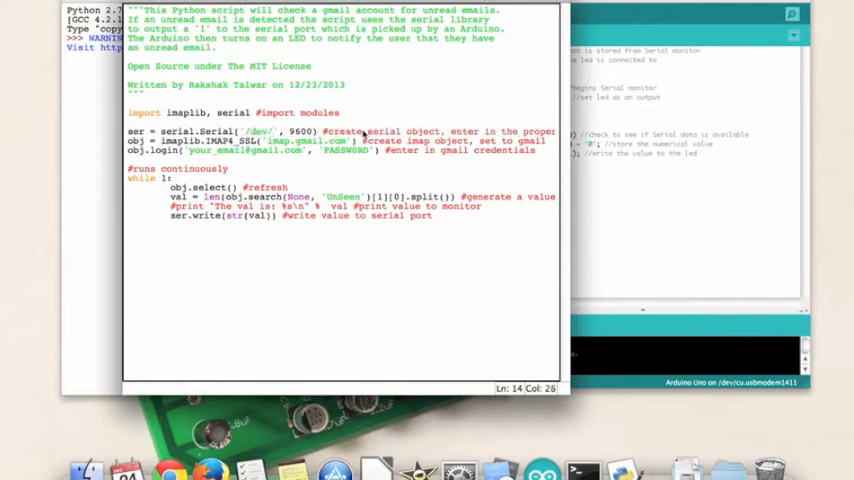